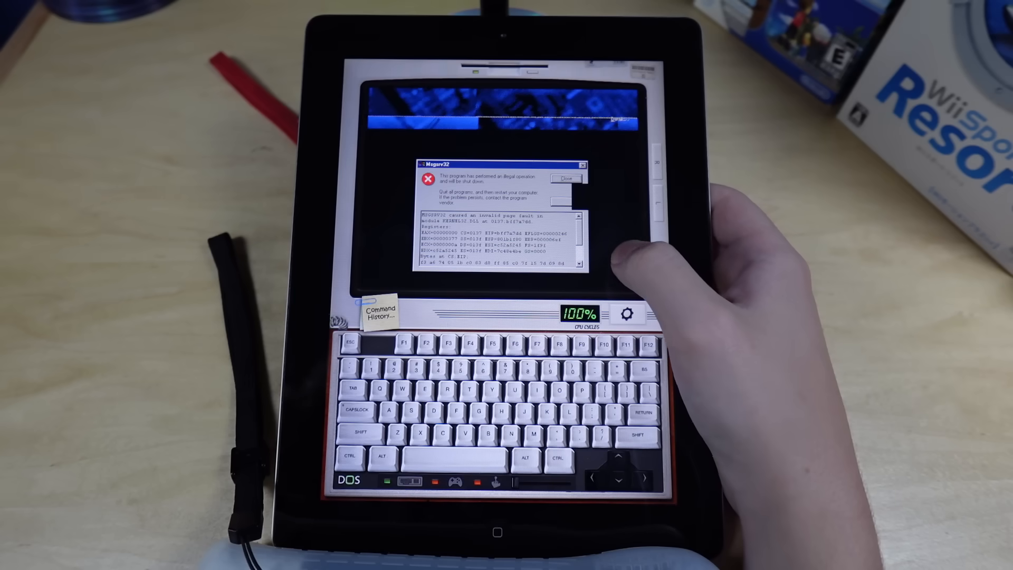
Step: Close the Mmsurv32 and Rundll32 illegal-operation dialogs so setup continues
click(565, 178)
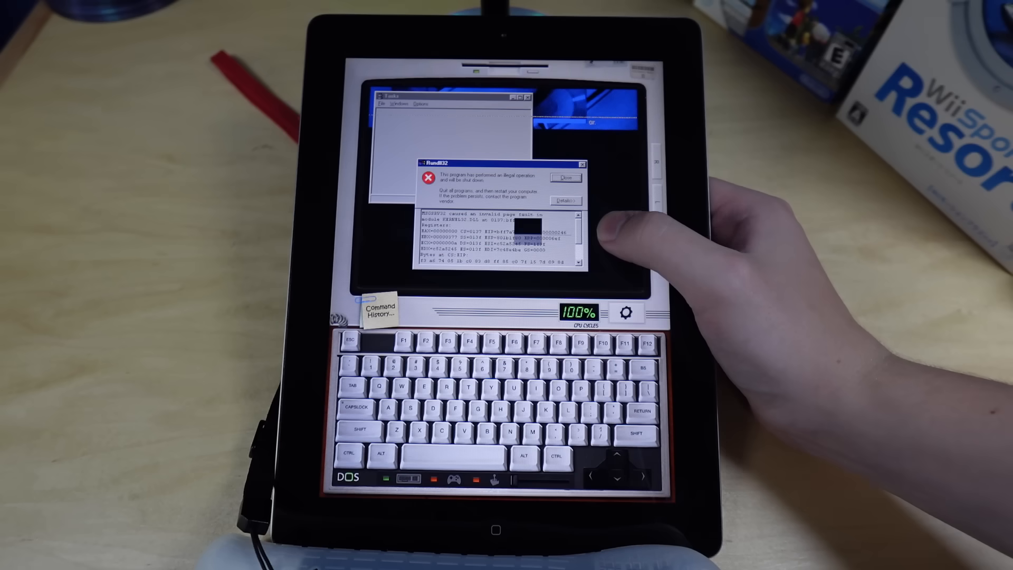
click(564, 178)
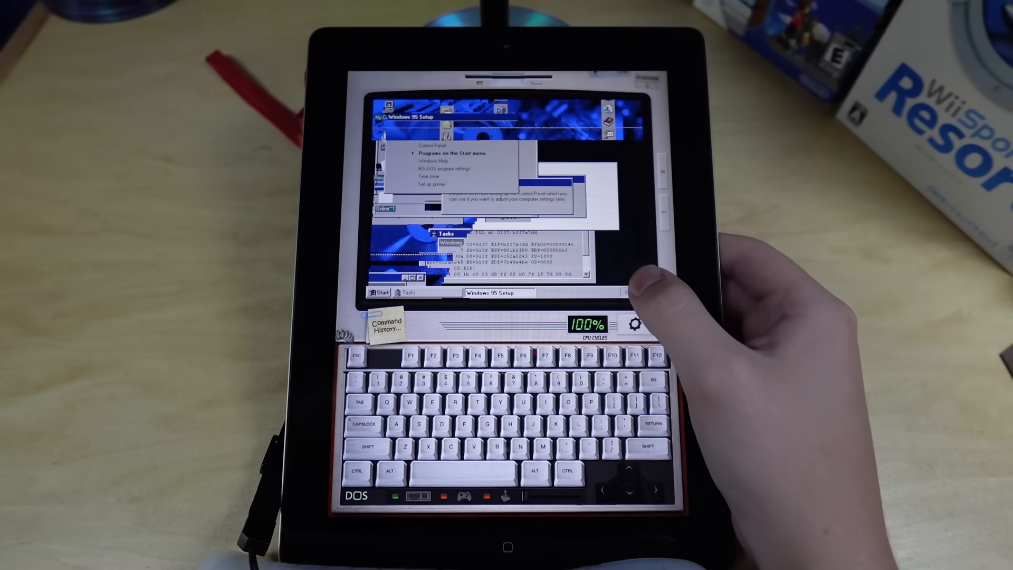
Step: Bring up the Run Application dialog from the Tasks window's File menu
click(379, 295)
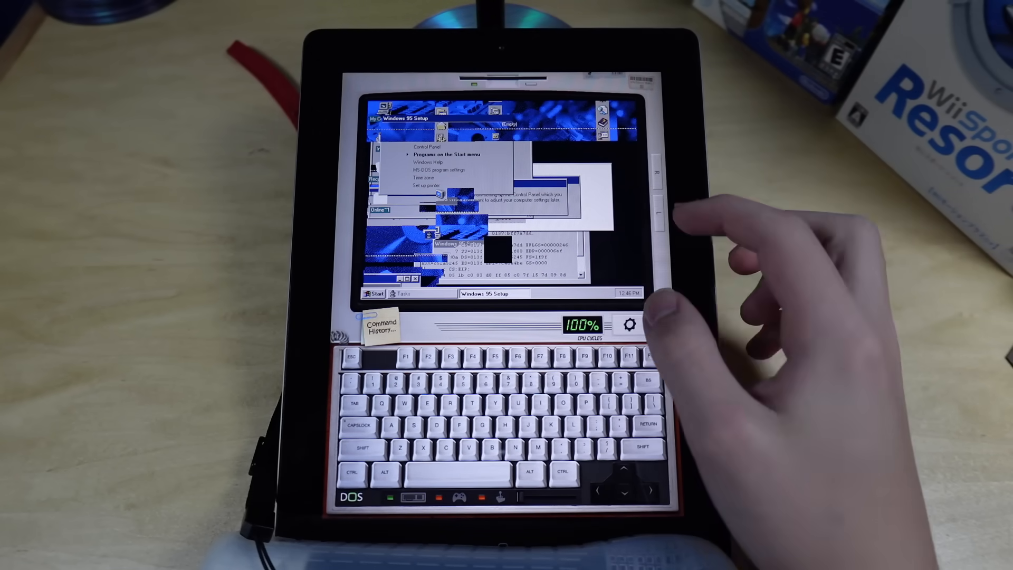
click(374, 292)
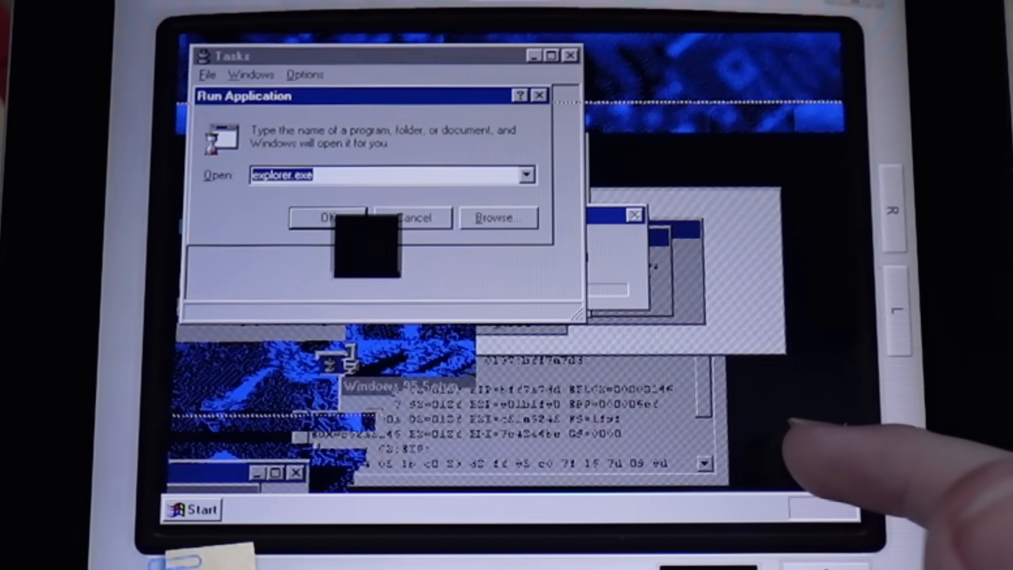
Step: Run explorer.exe to get the Windows 95 desktop, then bring up the Start menu
click(331, 218)
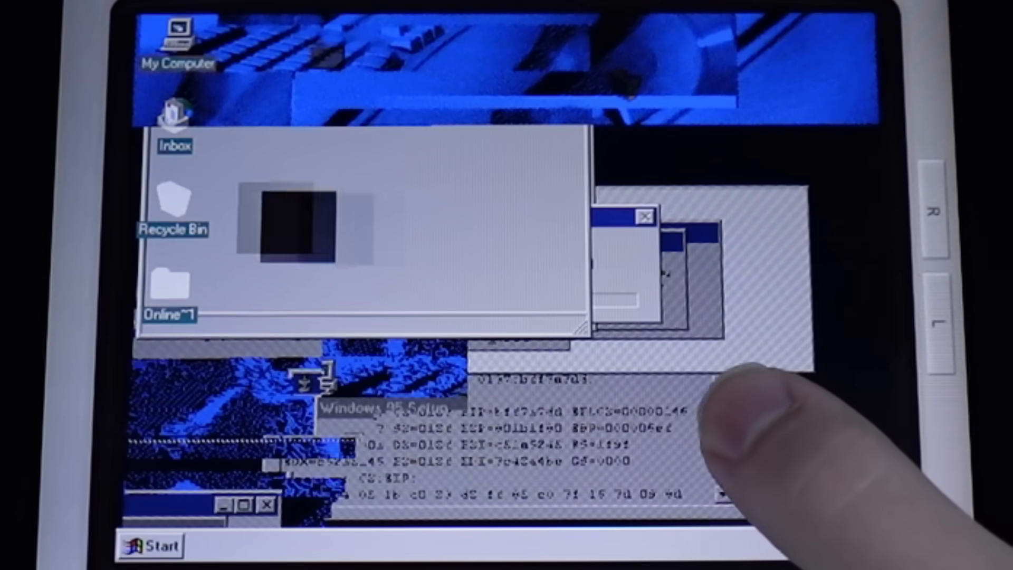
click(149, 545)
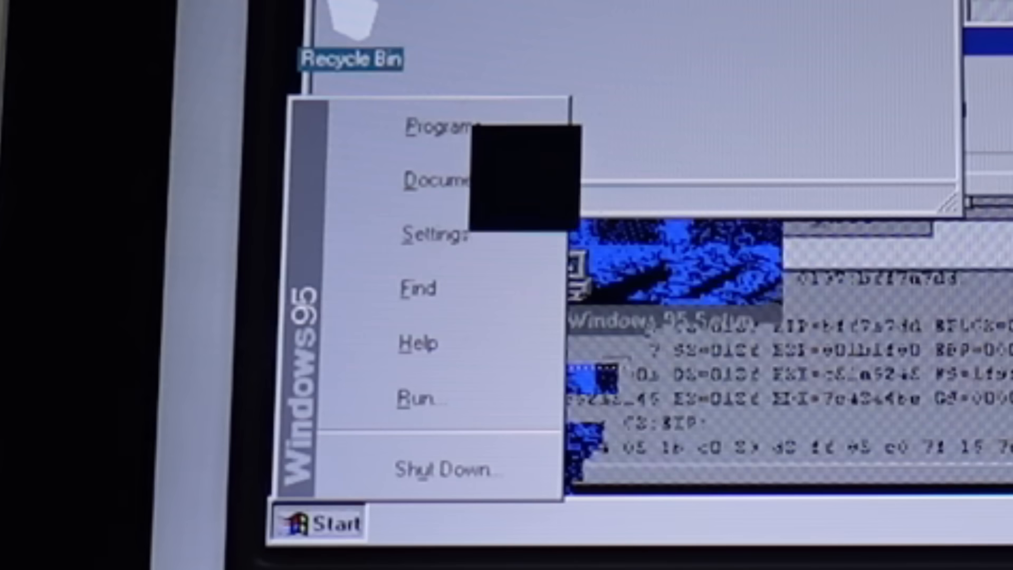
mouse_move(445, 125)
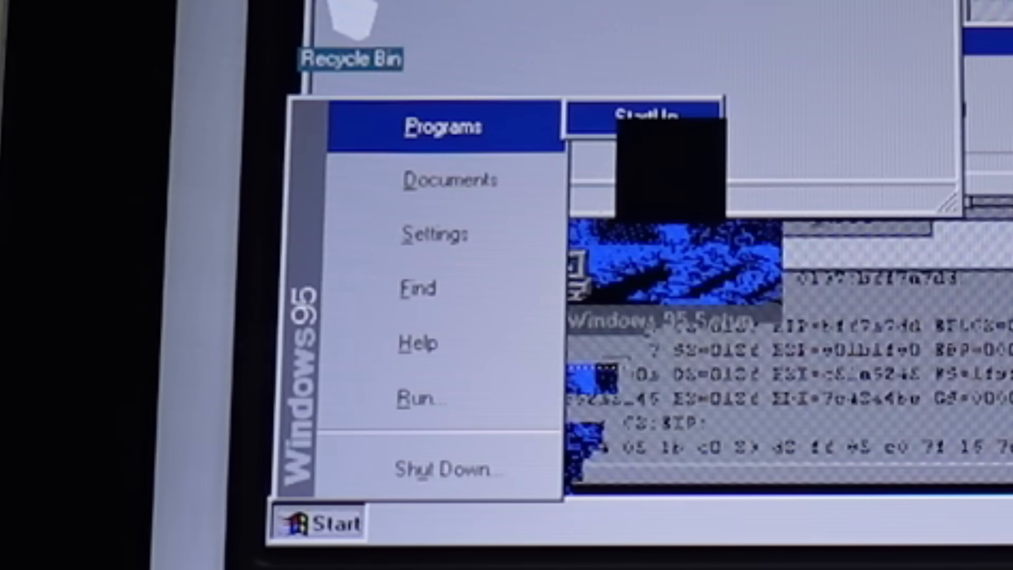
mouse_move(451, 179)
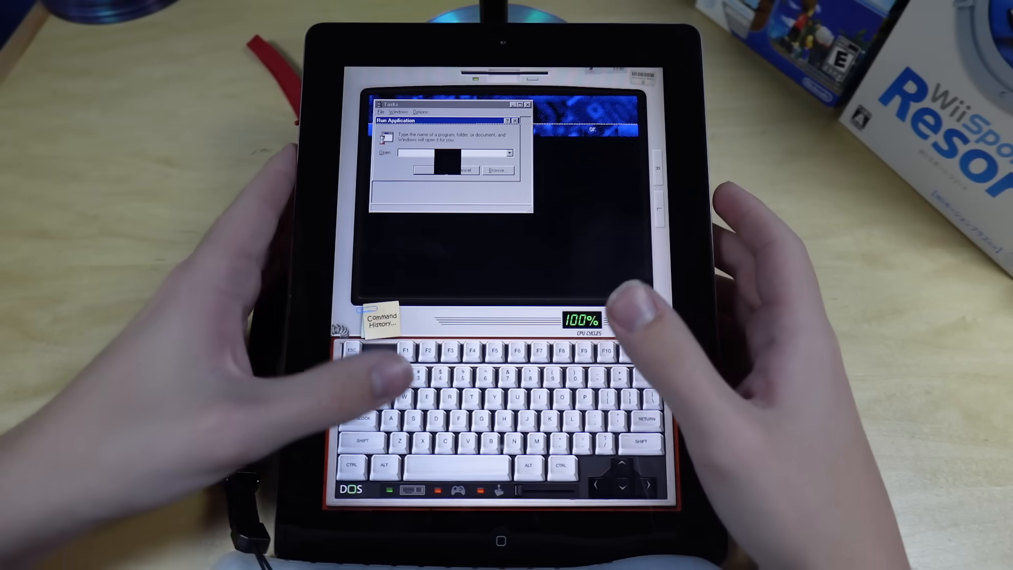
Step: Run 'calc' from Run Application and switch to the running Calculator in Tasks
text(calc)
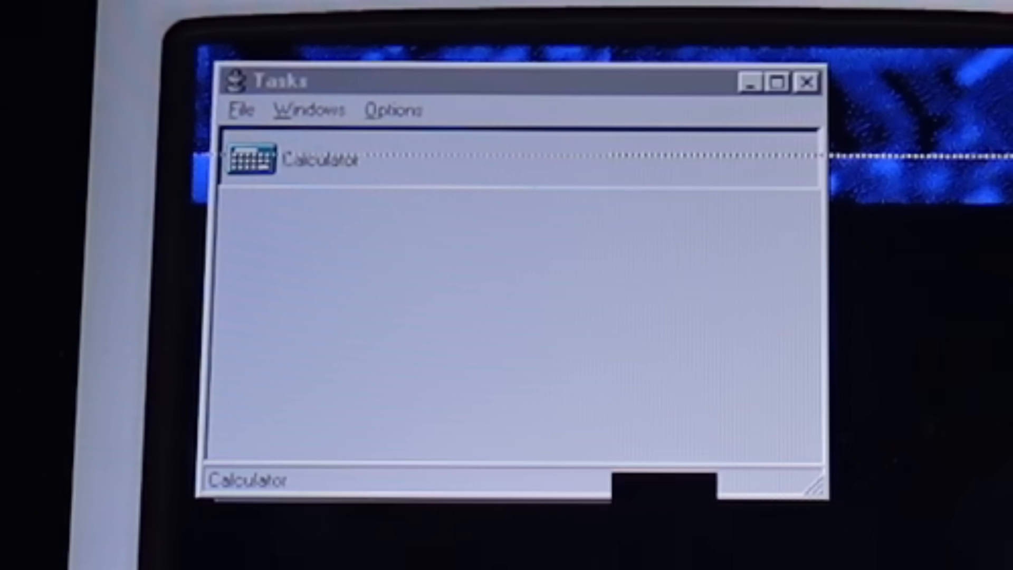
double_click(304, 158)
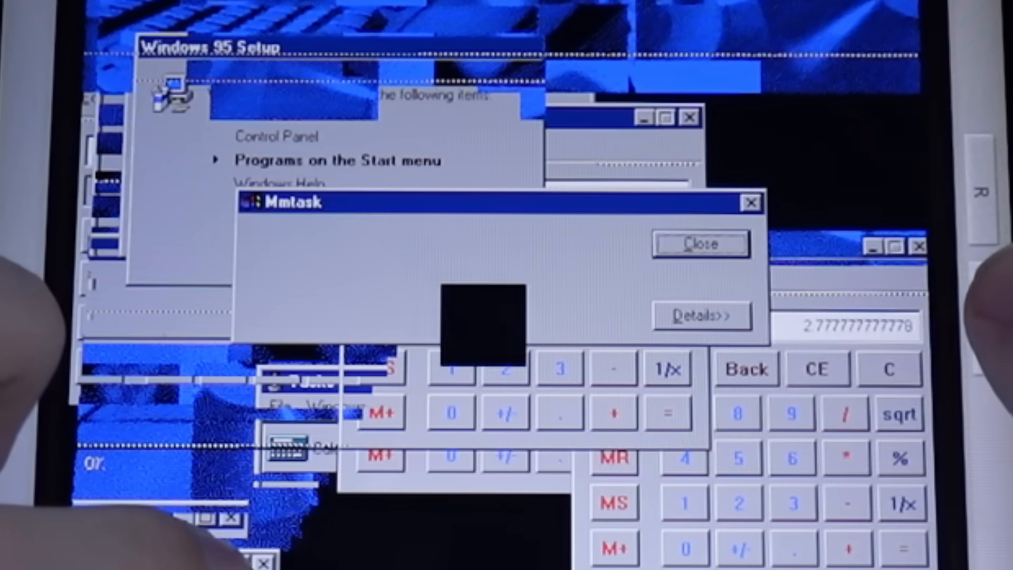
Step: Close the Mmtask illegal-operation dialog over Calculator
click(699, 244)
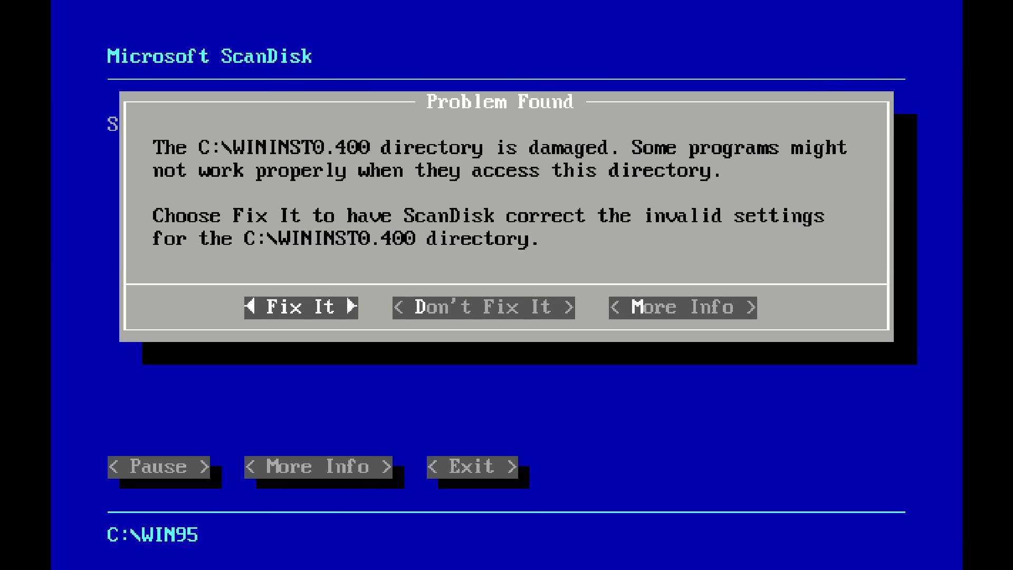
Step: Have ScanDisk fix the damaged WININST0.400 directory without an undo disk and continue checking drive C
click(301, 308)
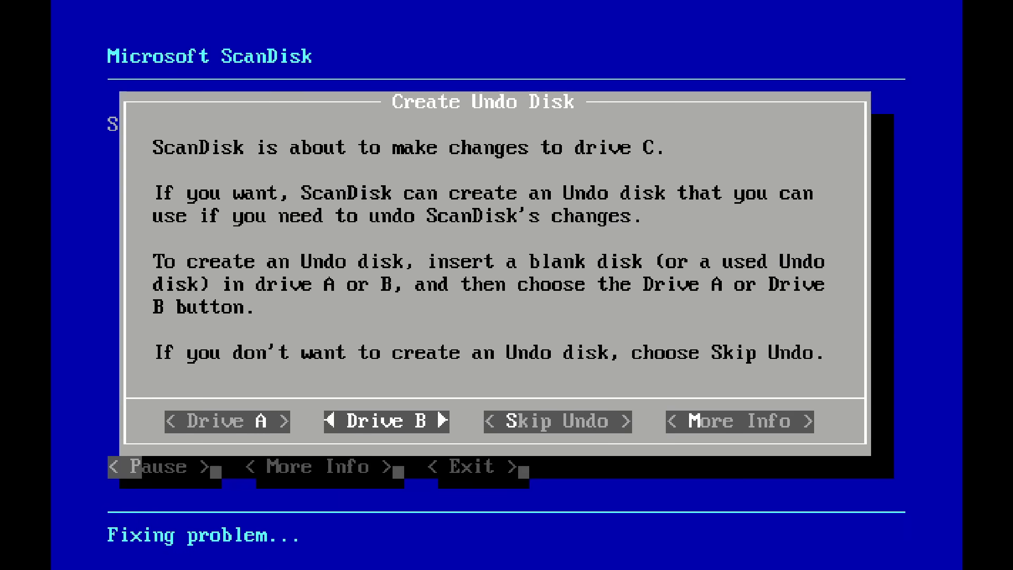
click(554, 421)
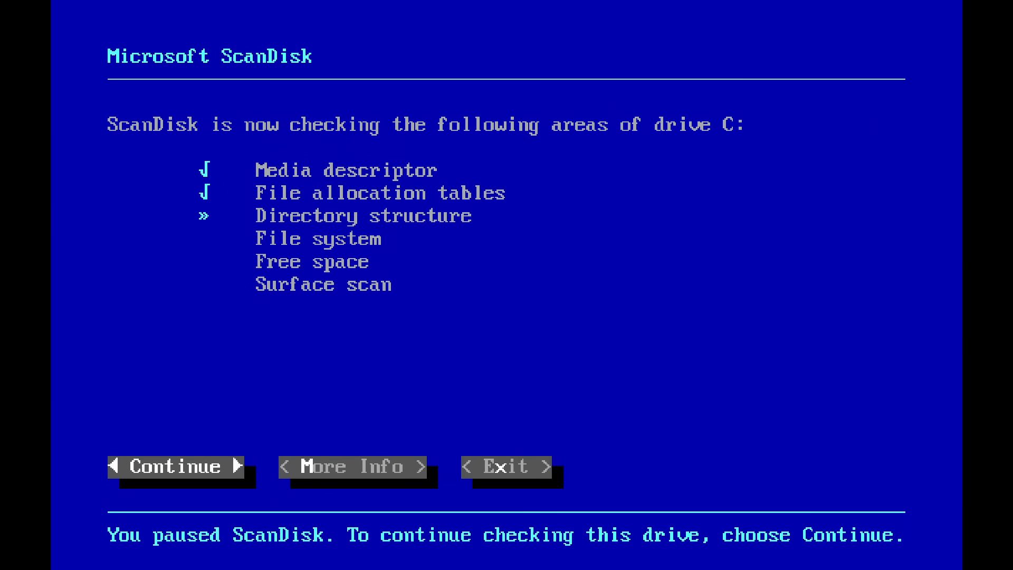
click(173, 465)
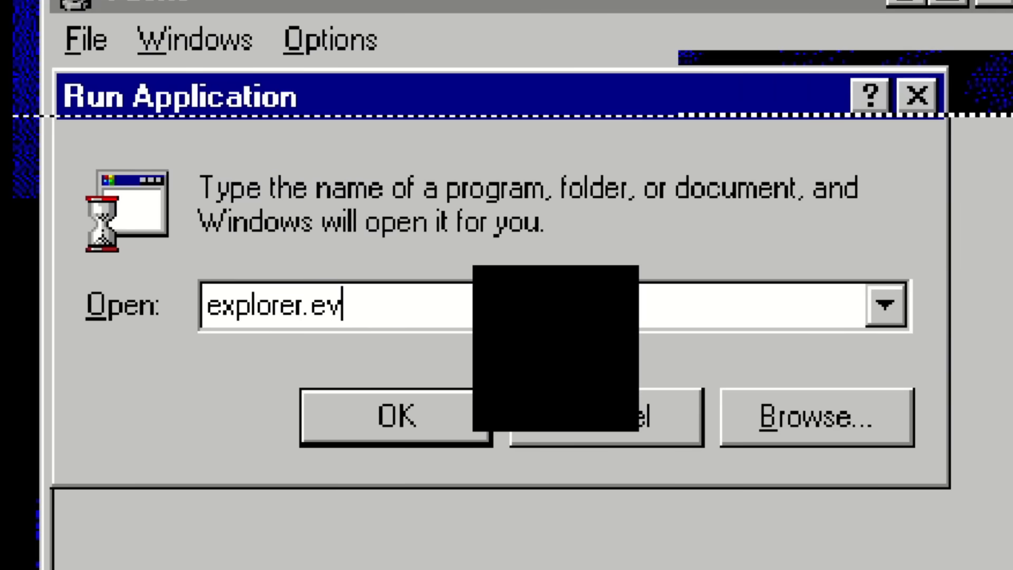
Step: Dismiss the Run Application dialog so Setup reaches the Date/Time Properties time zone step
click(396, 415)
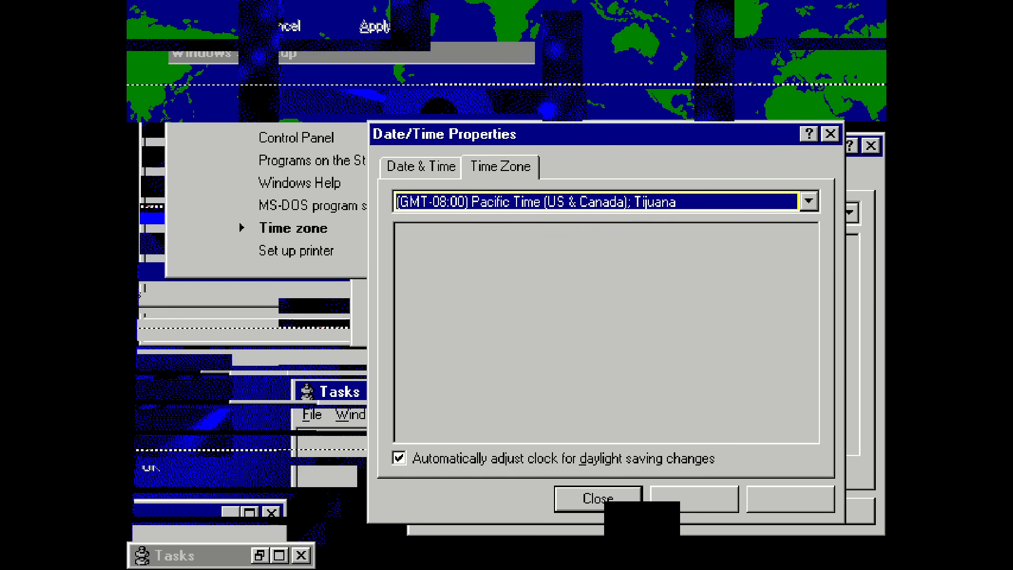
Step: Set the time zone to (GMT-06:00) Central Time (US & Canada) and confirm
click(809, 201)
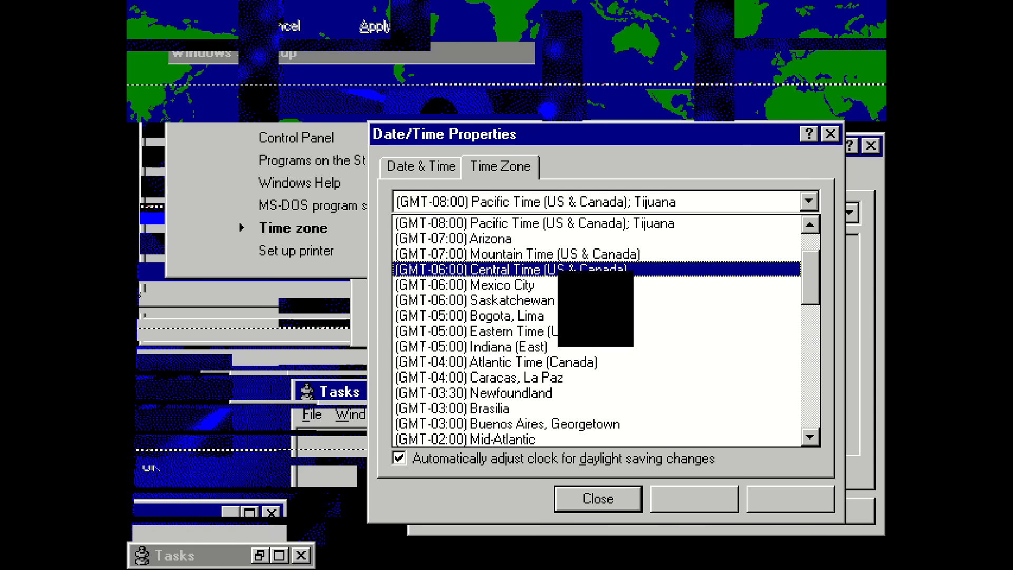
click(506, 269)
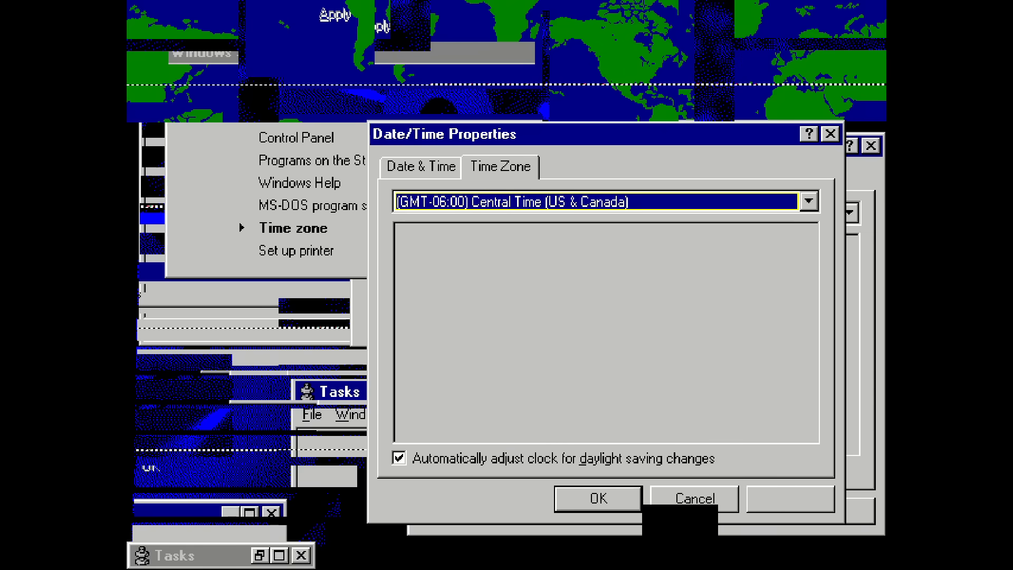
click(295, 251)
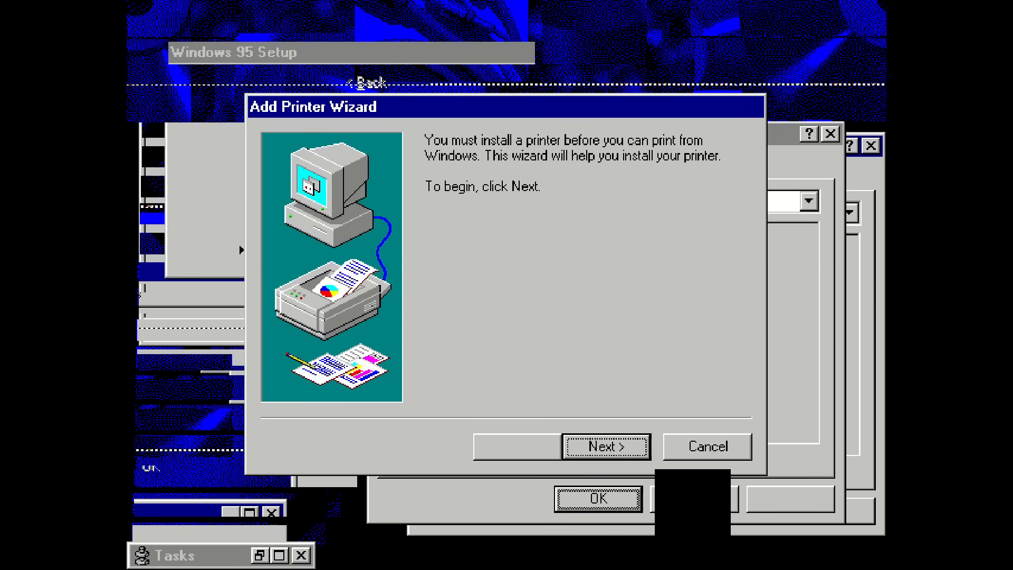